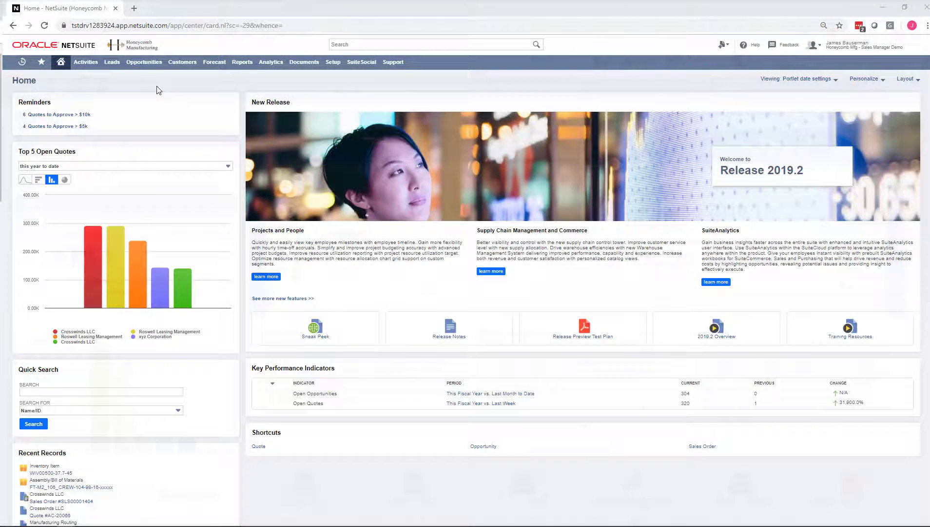
- Start a new blank opportunity record from the Opportunities menu
left_click(145, 62)
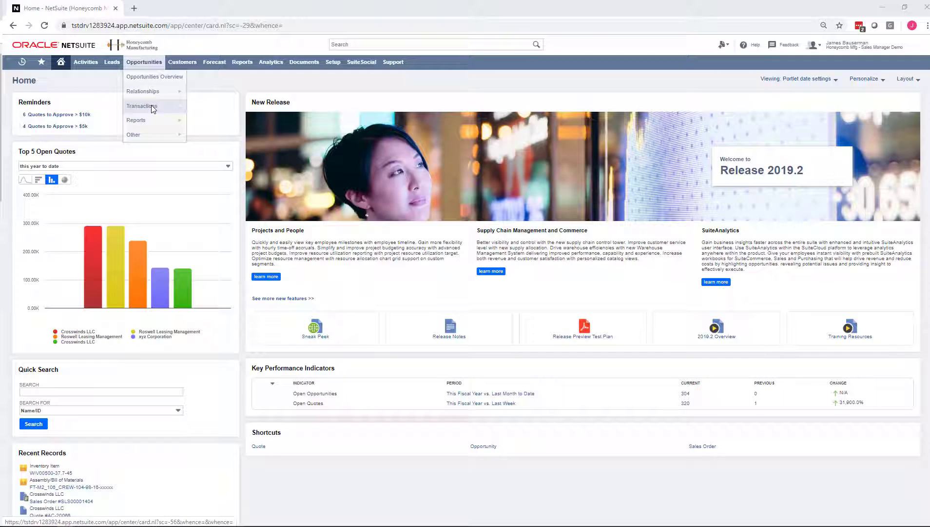
mouse_move(141, 105)
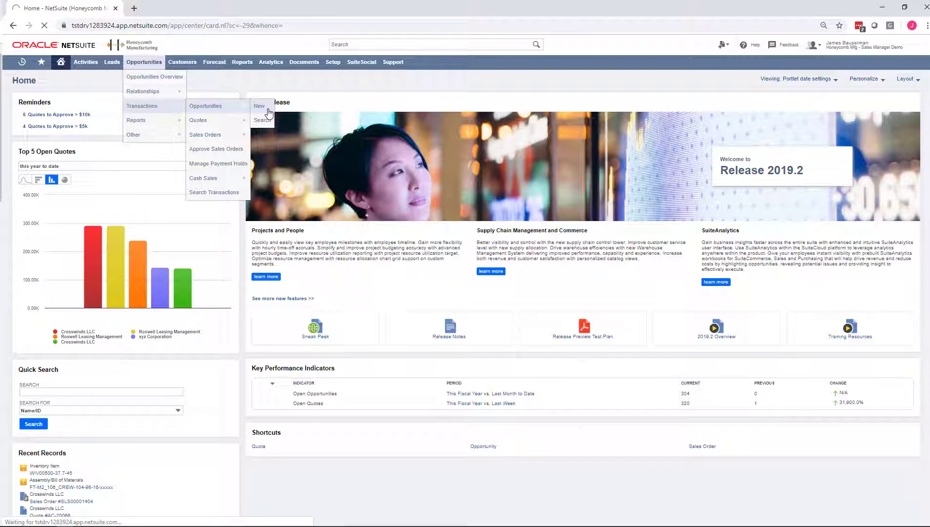
left_click(259, 106)
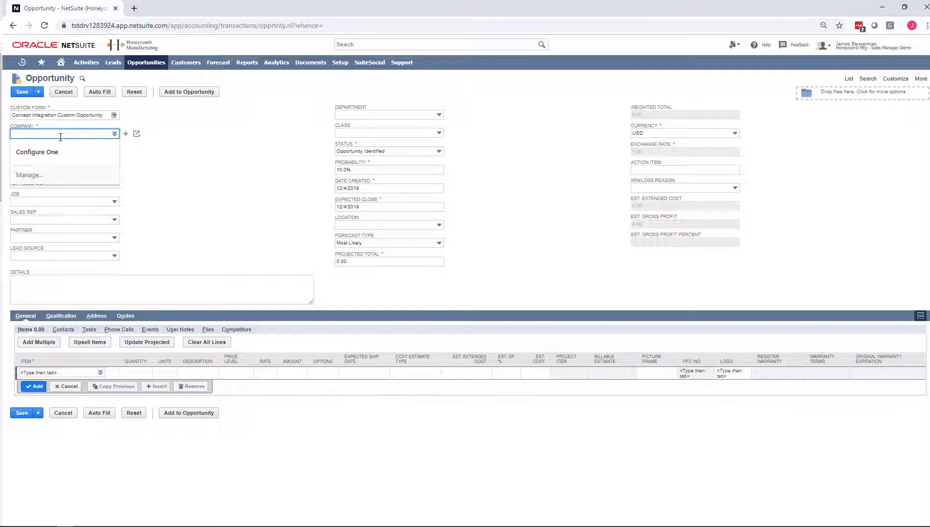
- Set the company to Crosswinds LLC and save the opportunity as OPP00001581
type("cross")
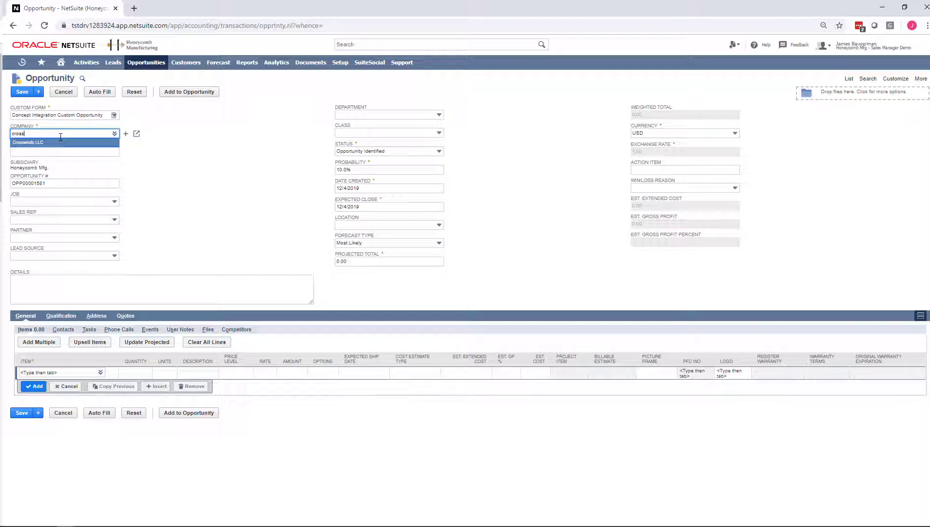
left_click(24, 141)
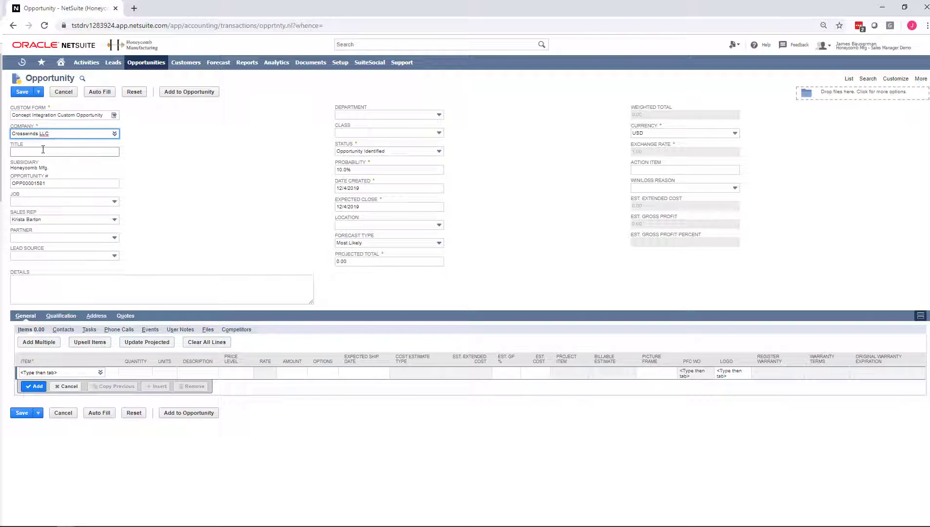
left_click(21, 92)
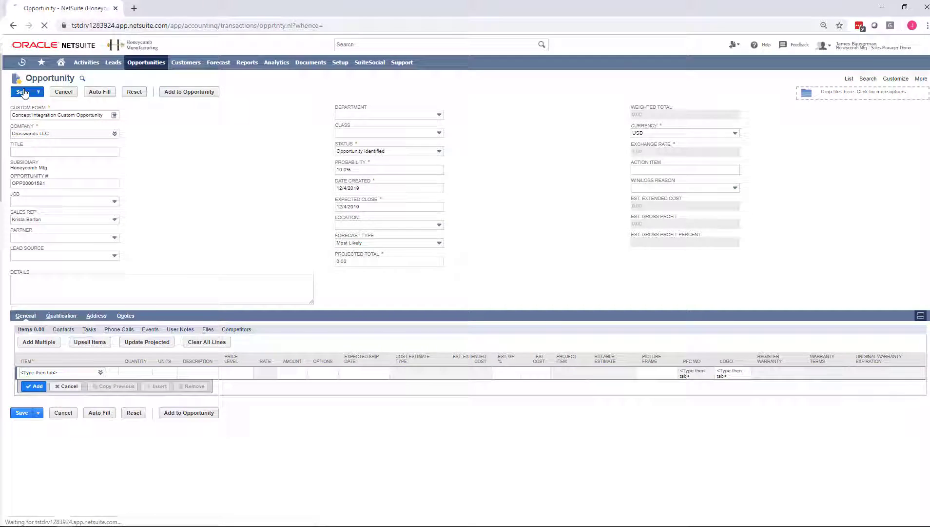
left_click(22, 91)
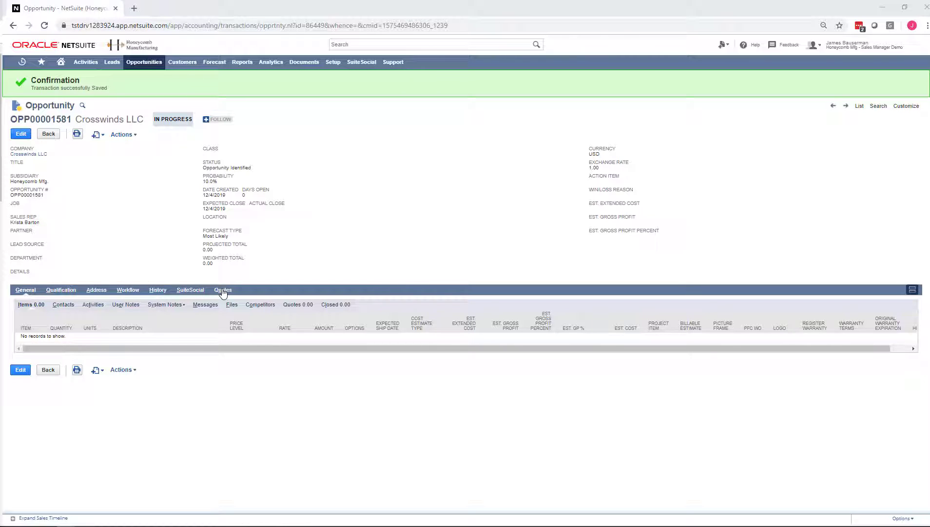
- Add quote AC-20067 from the Quotes subtab and add a Configuration line item for an AAA Freight Truck
left_click(222, 290)
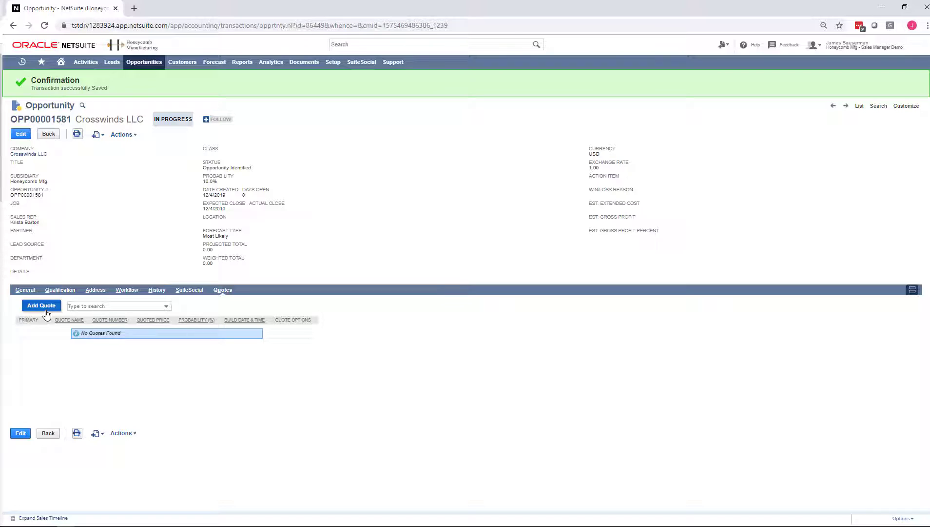
left_click(41, 305)
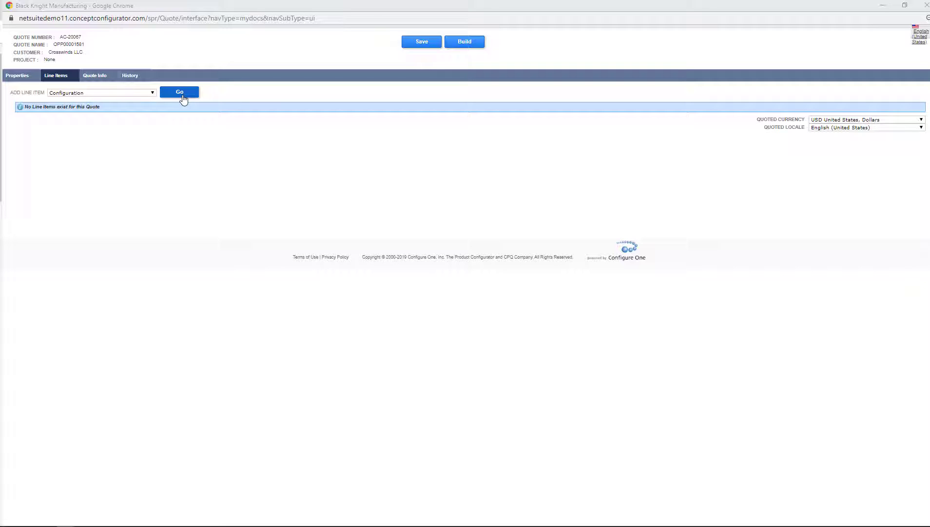
left_click(180, 92)
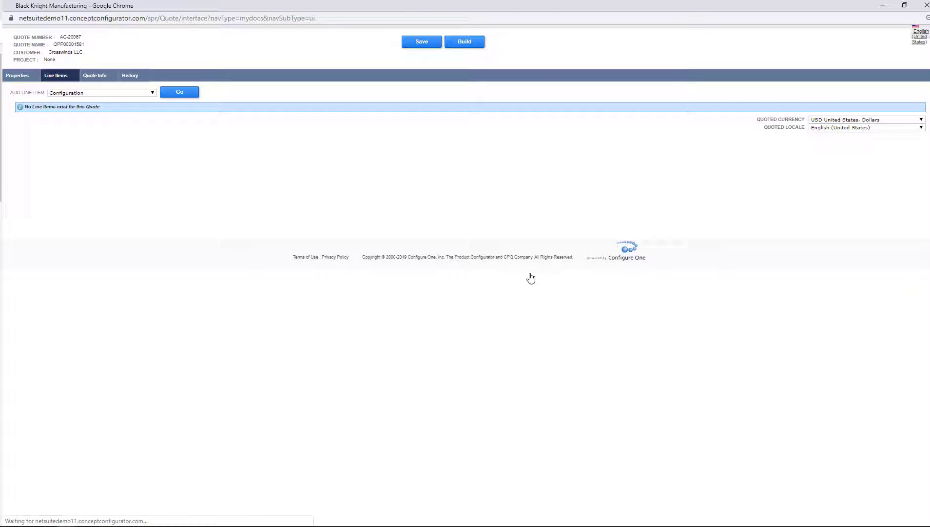
left_click(179, 92)
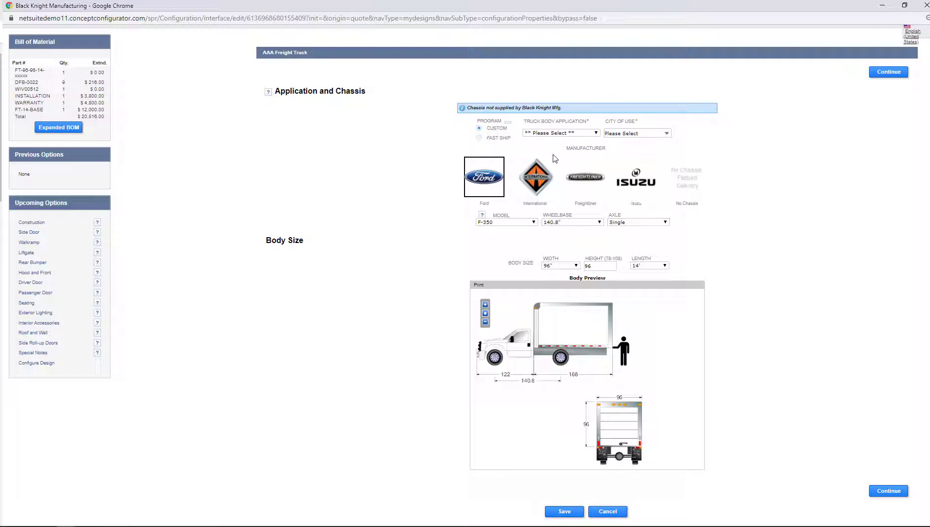
- Set the city of use to Illinois, Oak Brook and the chassis manufacturer to Freightliner
left_click(637, 132)
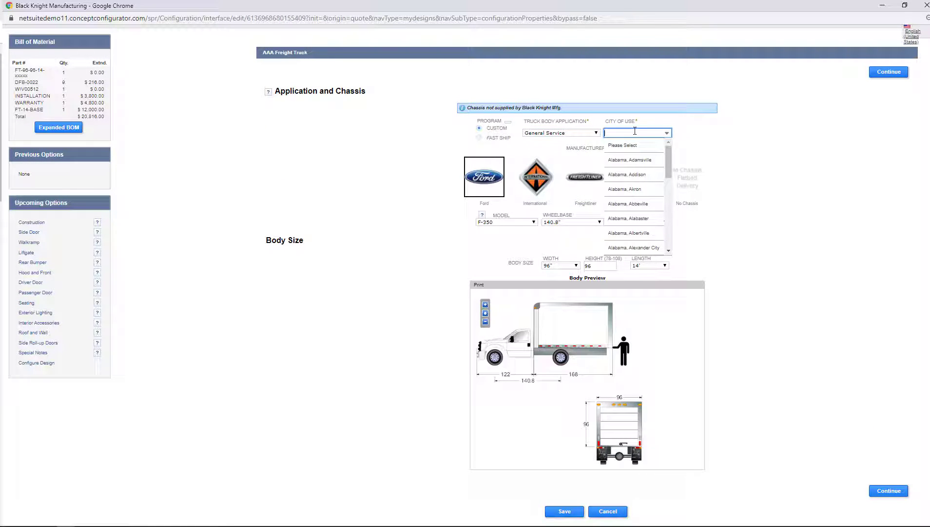
type("oak bro")
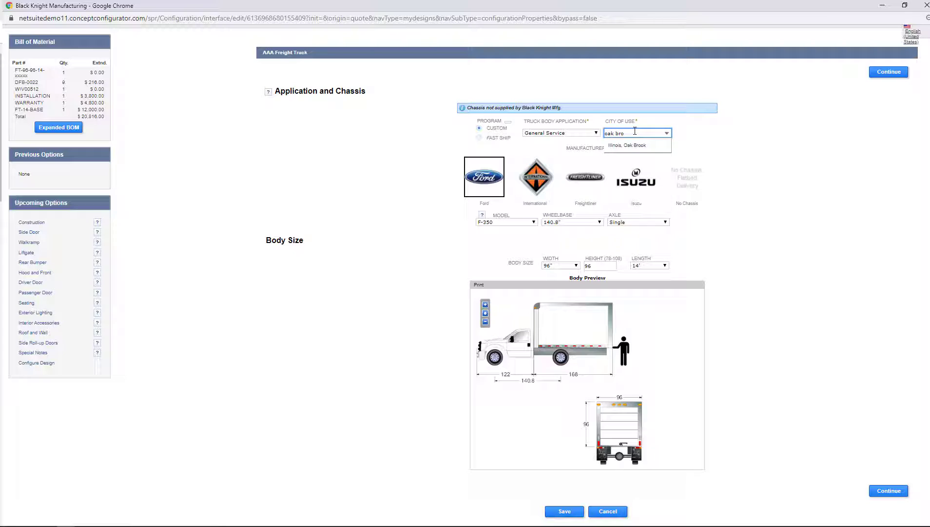
left_click(630, 145)
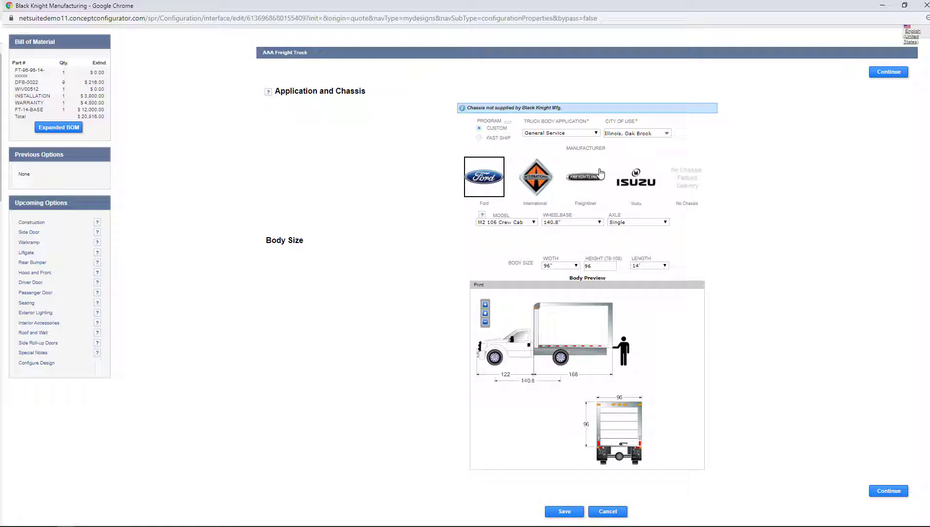
left_click(585, 177)
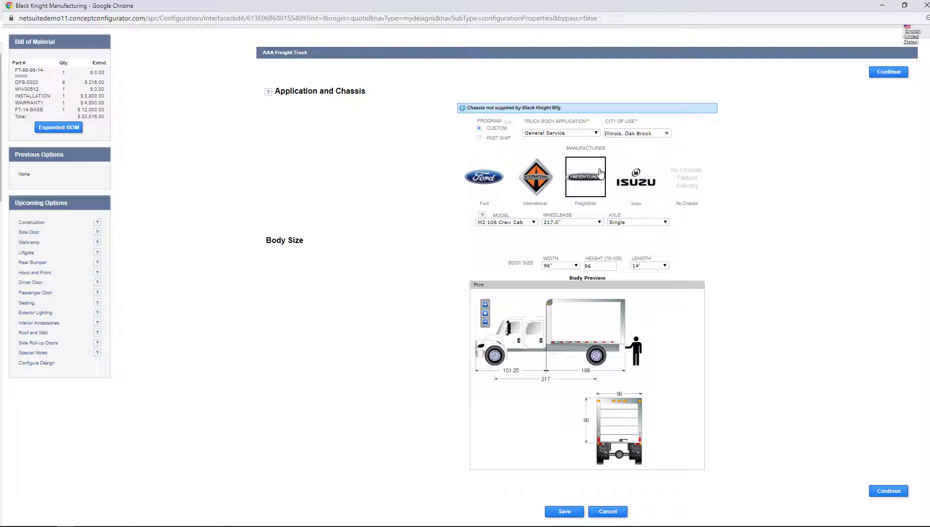
- Make the truck body 16 feet long and 102 inches wide, then continue to construction options
left_click(650, 265)
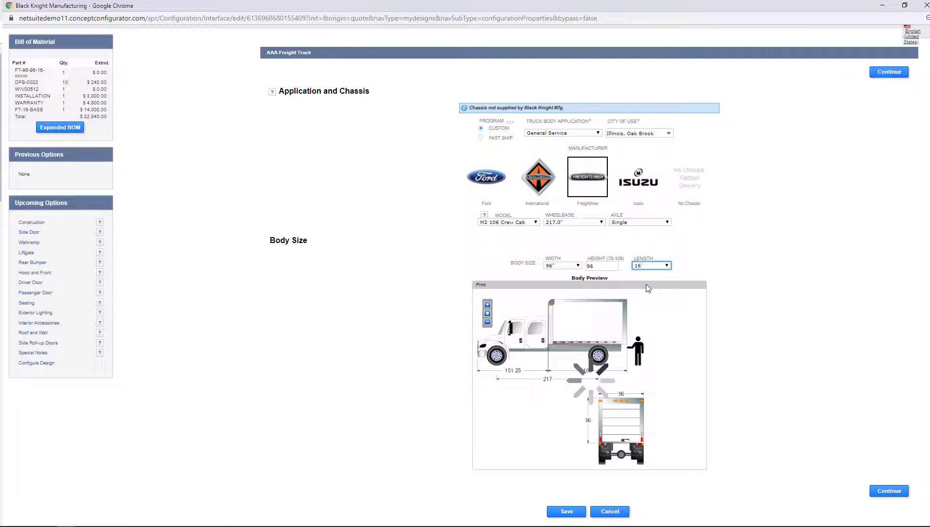
left_click(563, 264)
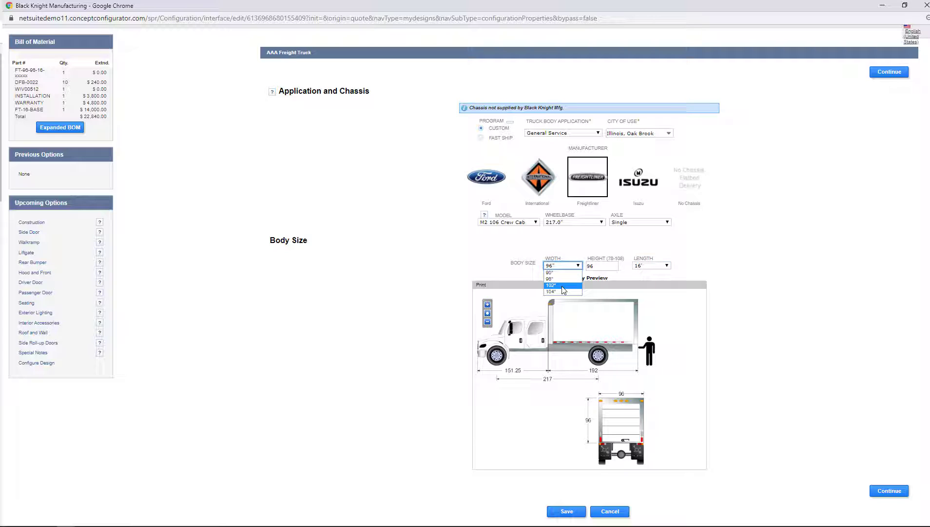
left_click(550, 285)
type("100")
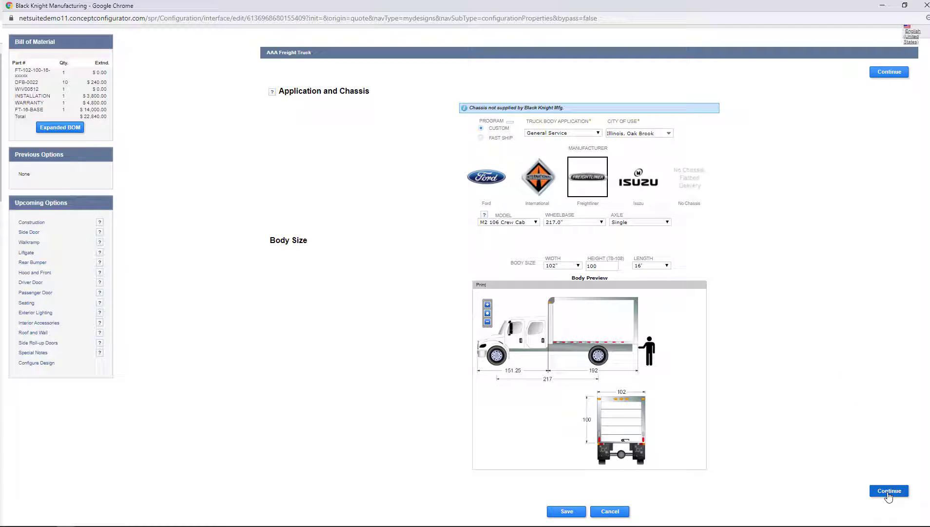
left_click(890, 491)
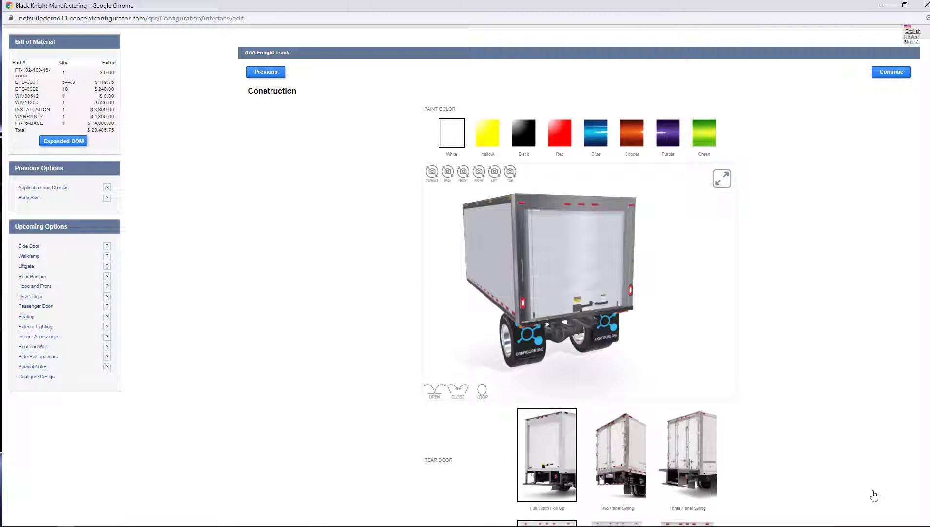
- Try yellow and red paint, settle on a purple truck body, and preview it from another angle
scroll("down", 3)
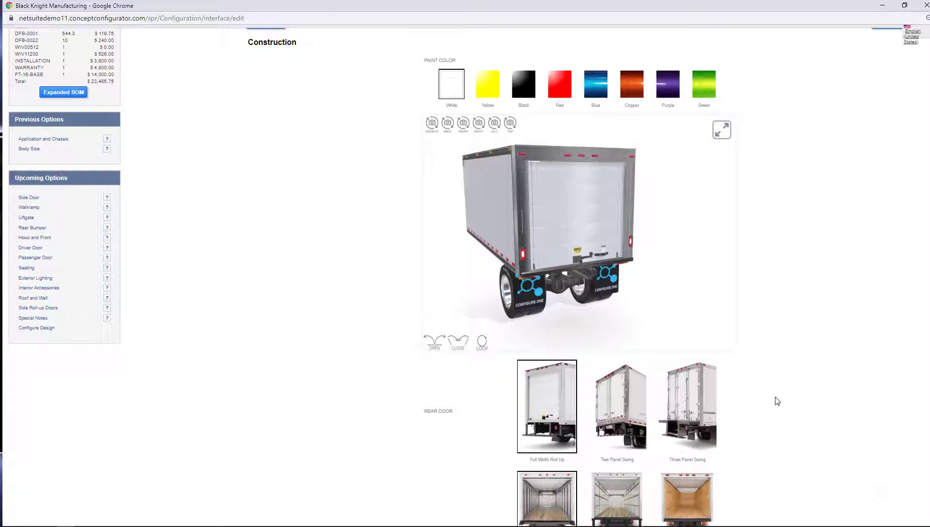
left_click(487, 84)
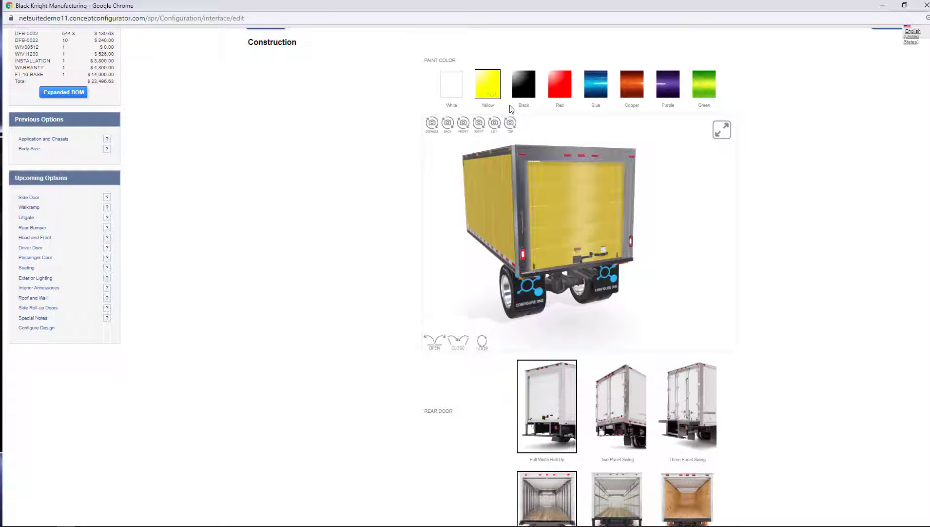
left_click(559, 84)
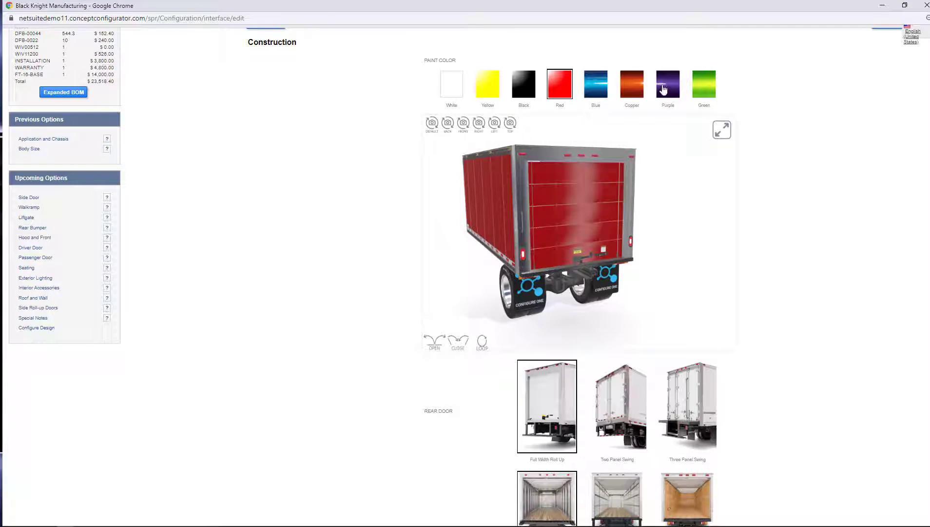
left_click(668, 84)
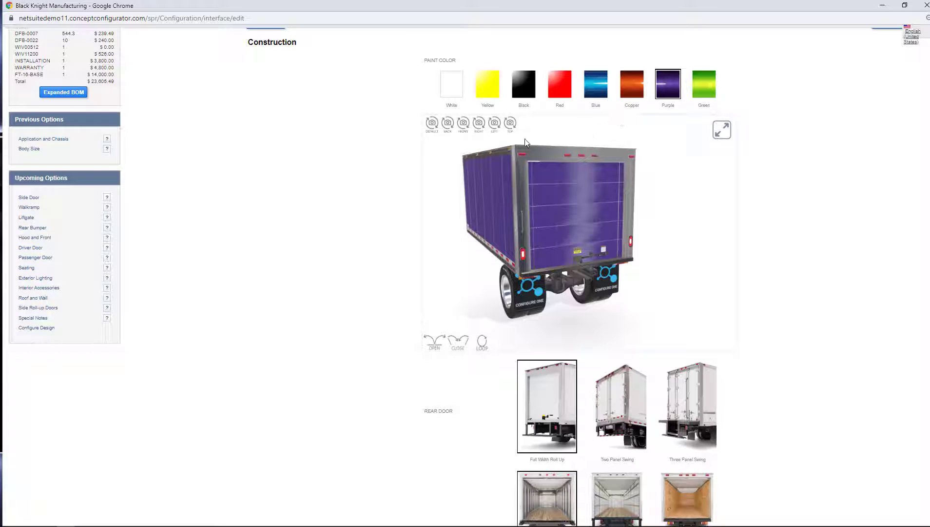
left_click(479, 123)
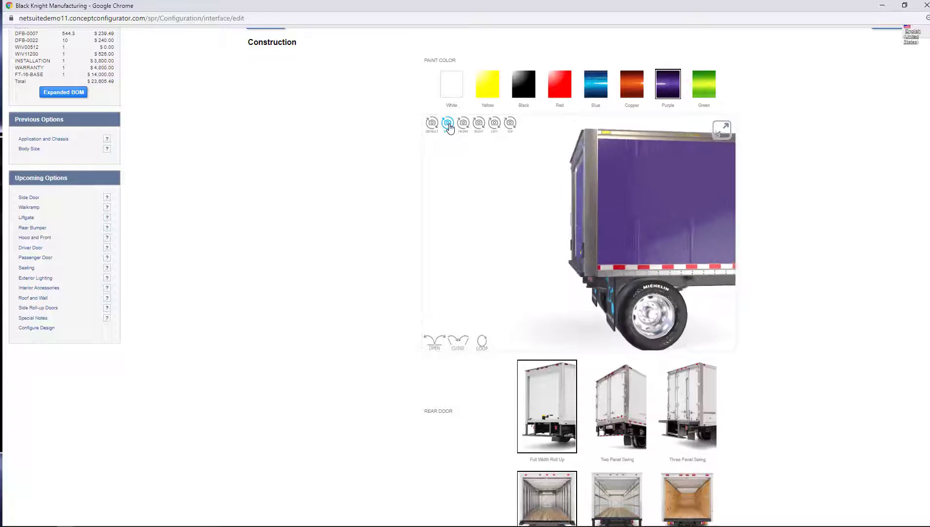
left_click(432, 123)
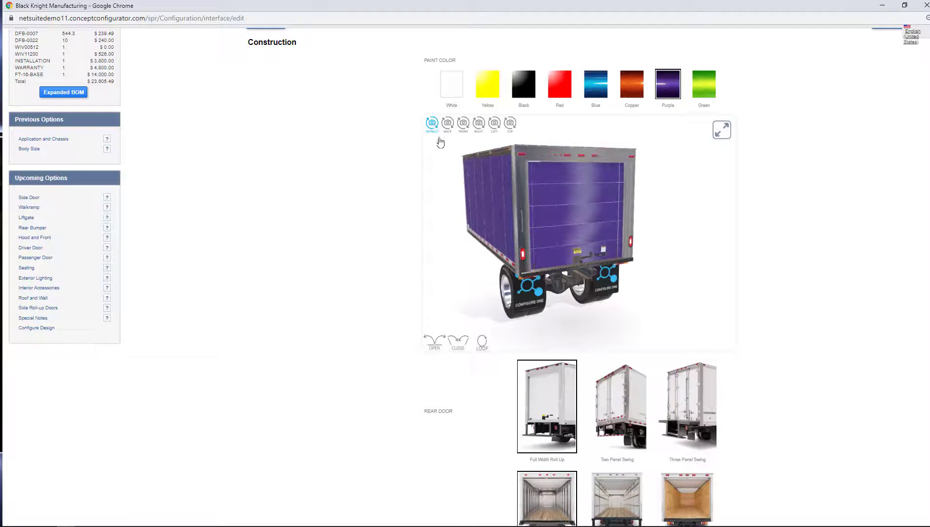
- Set the rear door to Three Panel Swing and loop the door animation in the preview
left_click(617, 406)
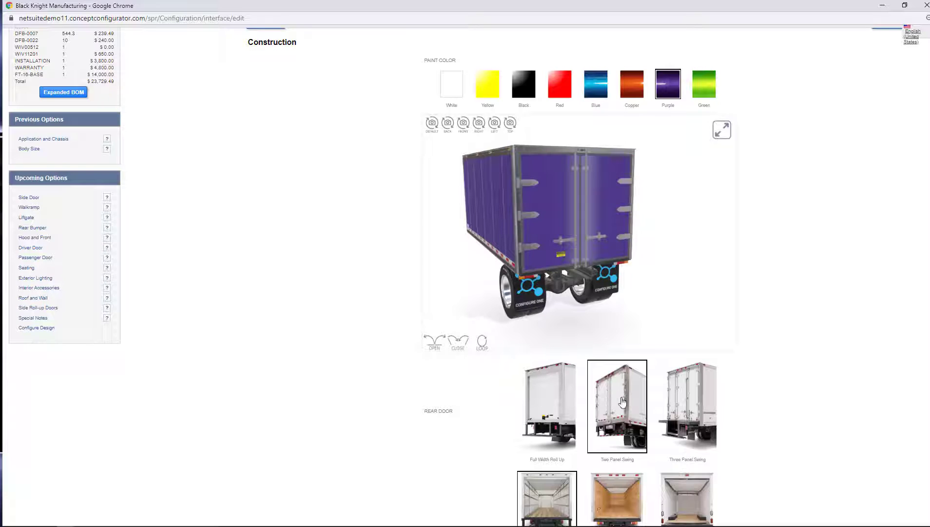
left_click(687, 406)
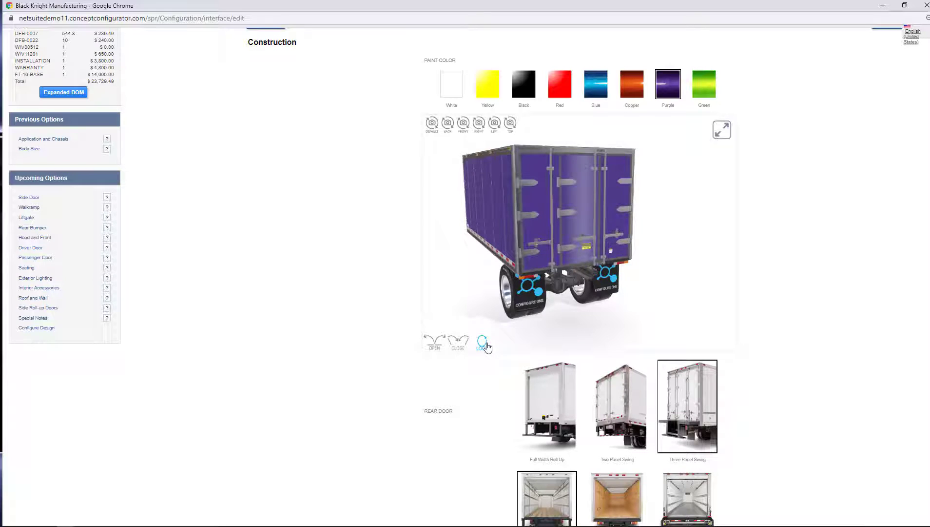
left_click(482, 342)
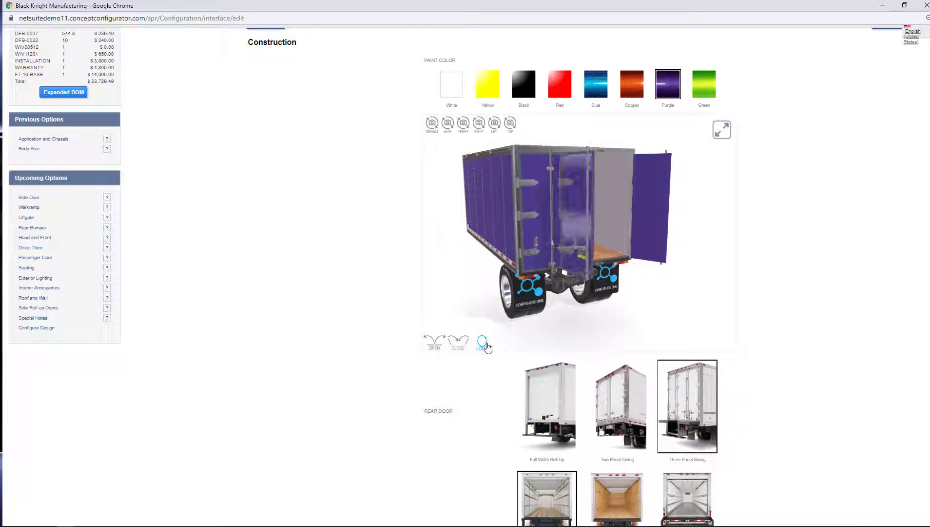
left_click(481, 343)
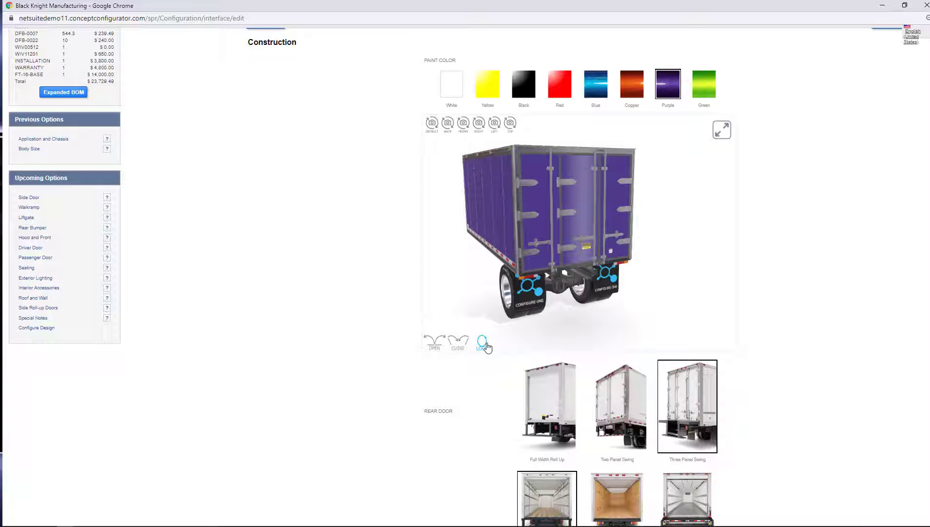
left_click(482, 341)
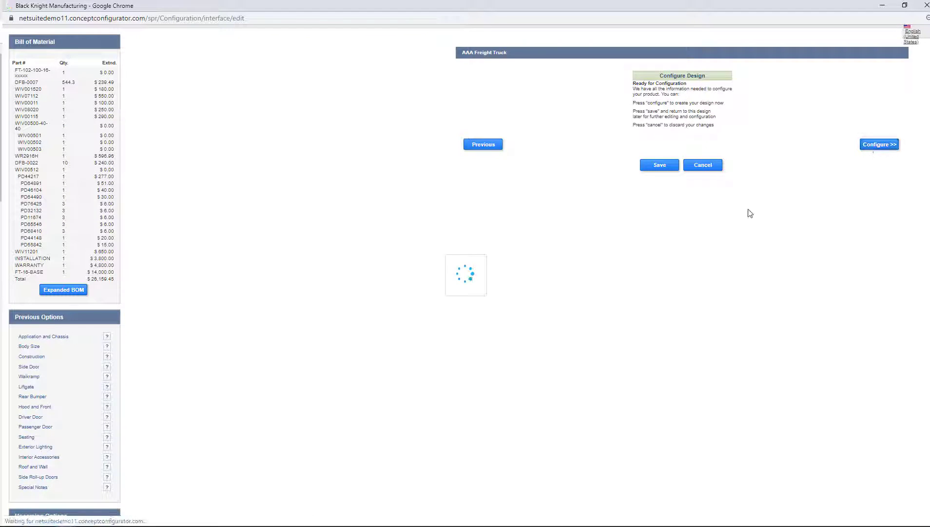
- Review the truck's design BOM and priced BOM, then add the configuration to the quote
left_click(880, 143)
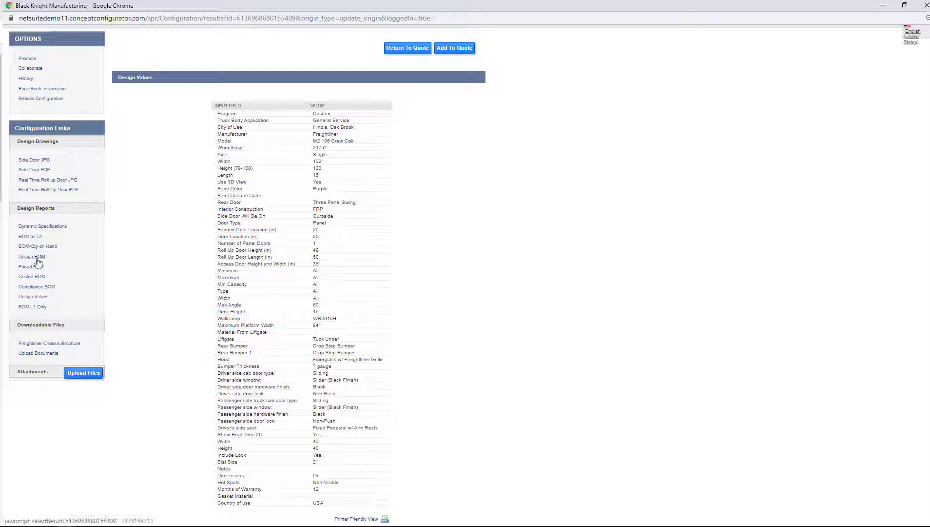
left_click(26, 266)
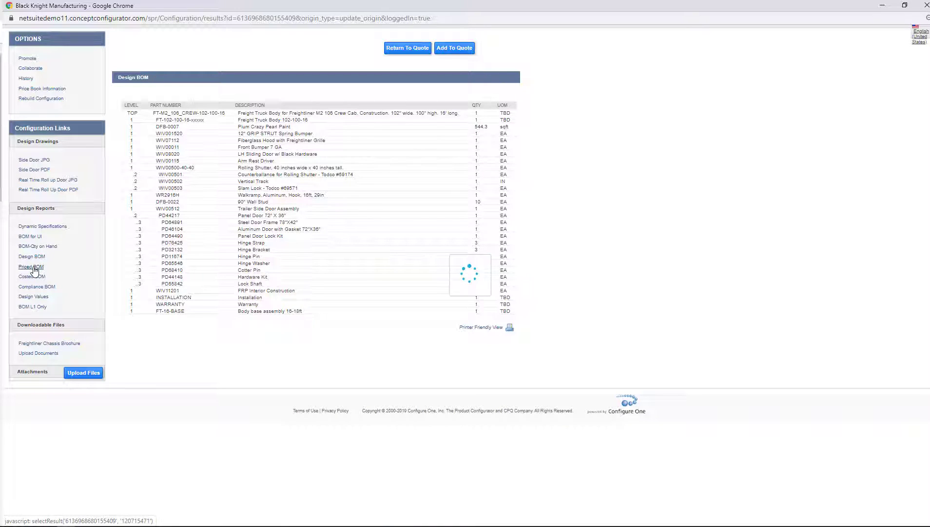
left_click(31, 266)
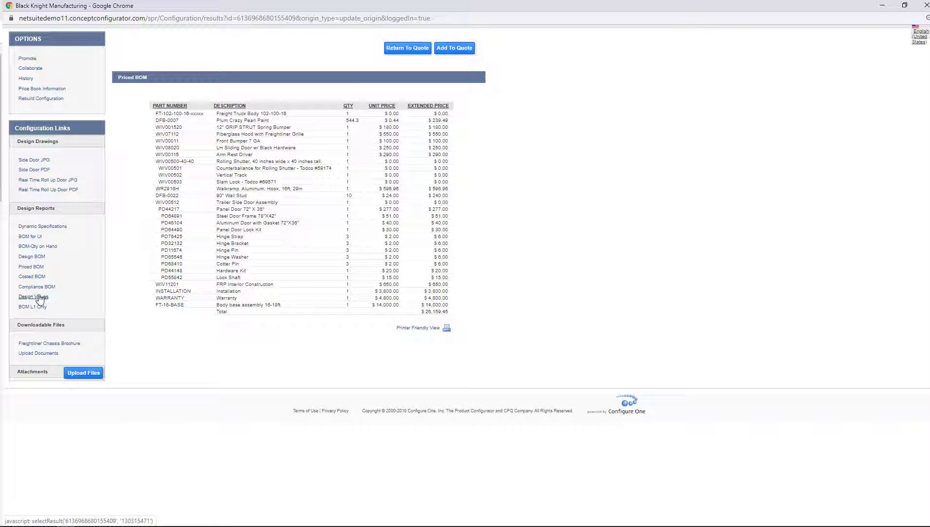
left_click(454, 48)
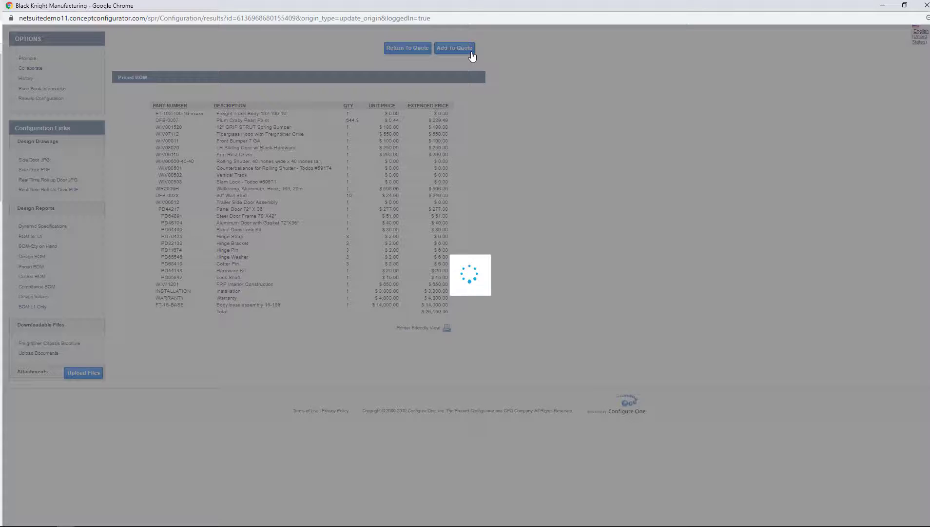
- Save quote AC-20067 with two freight trucks totaling $49,702.96 and generate the NEW Black Knight Quote proposal
left_click(455, 48)
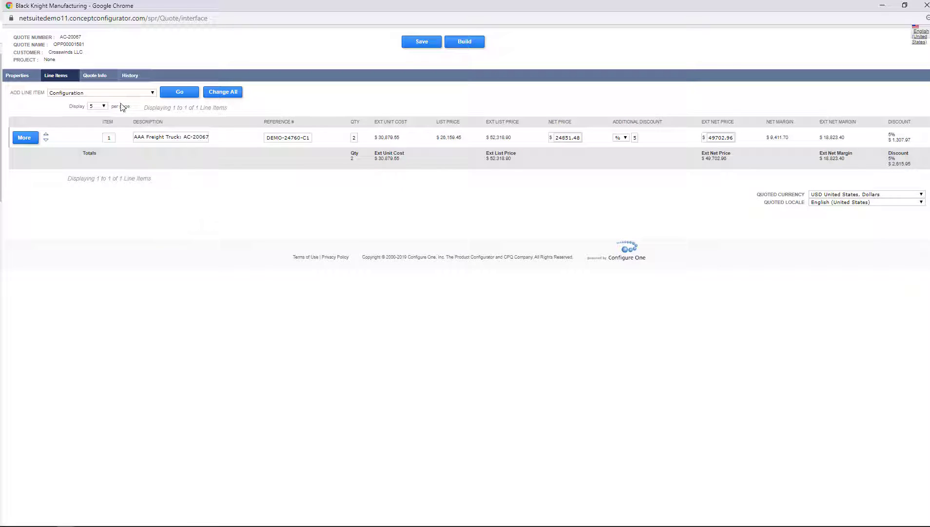
left_click(464, 41)
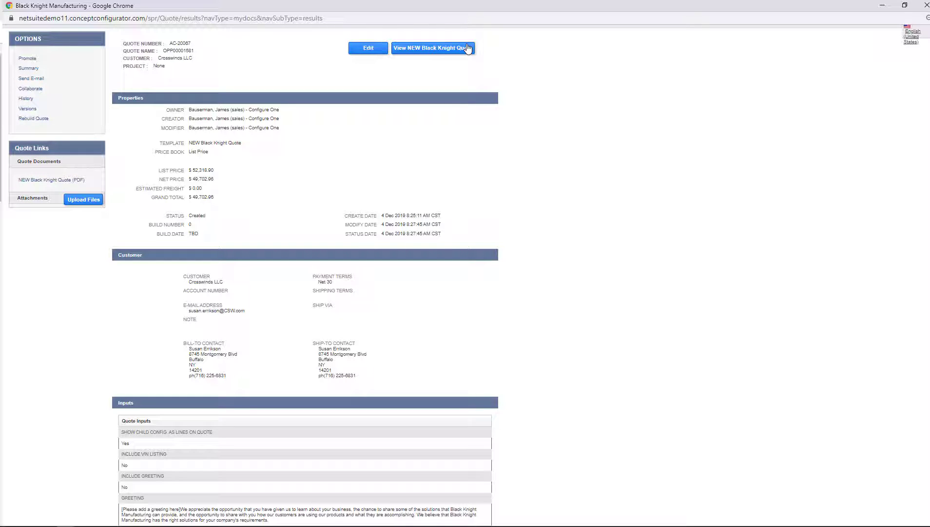
left_click(431, 48)
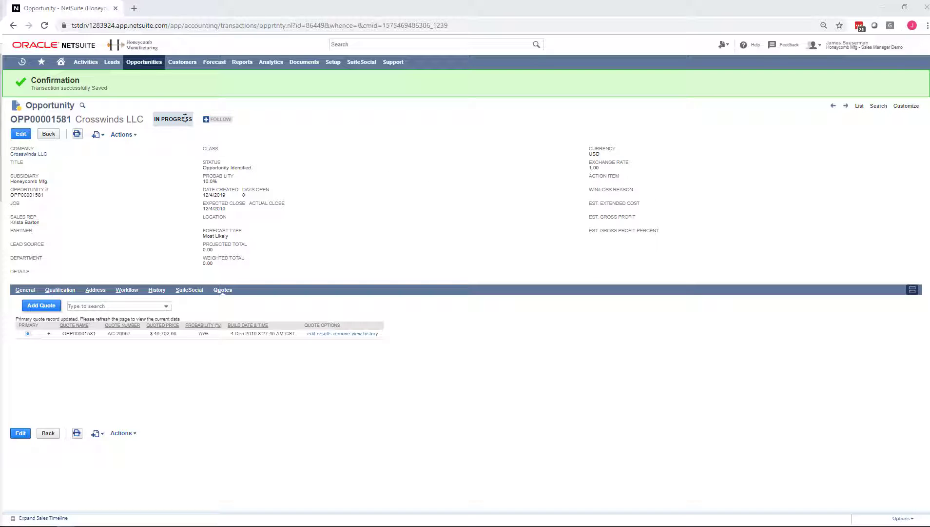
mouse_move(47, 25)
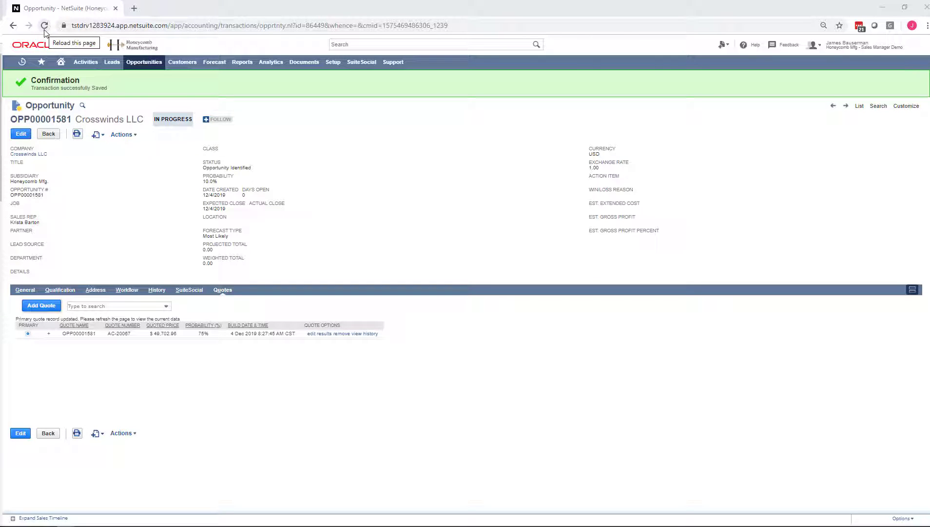
- Reload the Crosswinds opportunity to show Issued Quote status and list its attached files
left_click(47, 25)
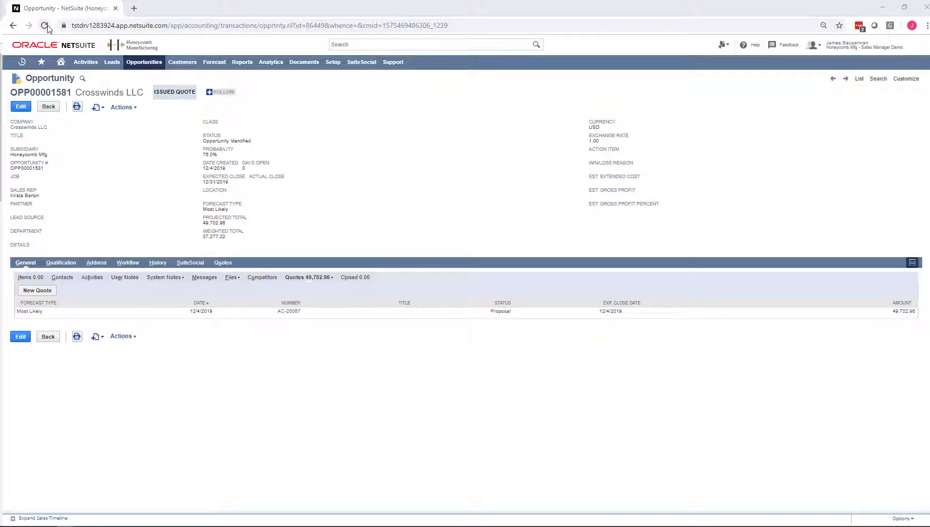
left_click(231, 277)
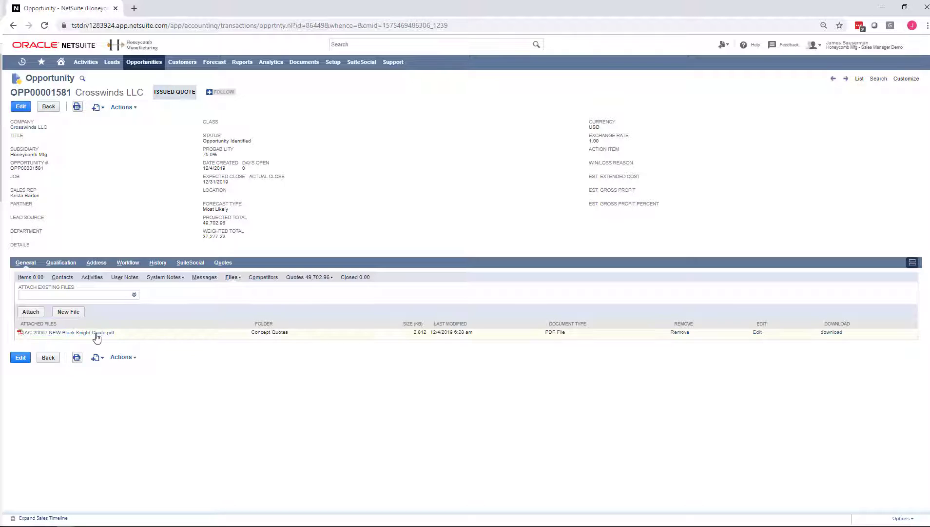
- View the AC-20067 proposal PDF full screen and scroll through its priced BOM, drawings and specifications
left_click(67, 332)
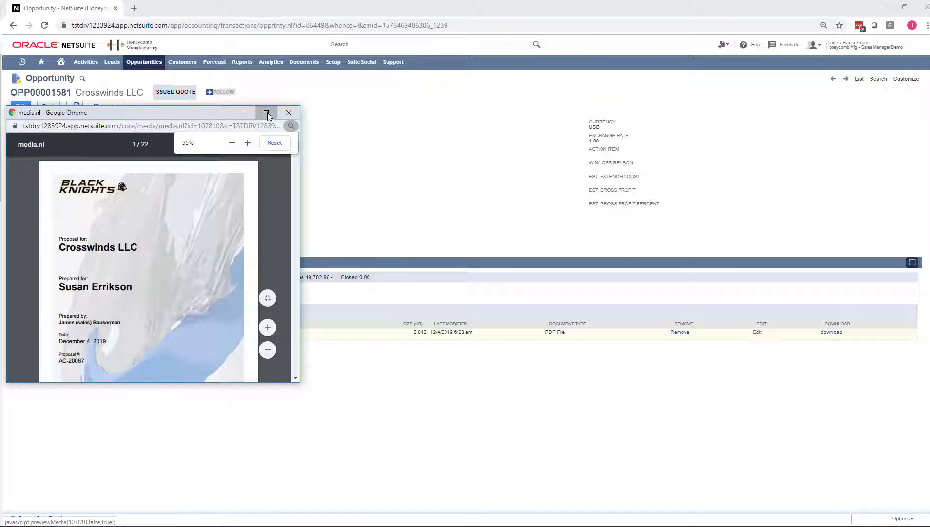
left_click(268, 112)
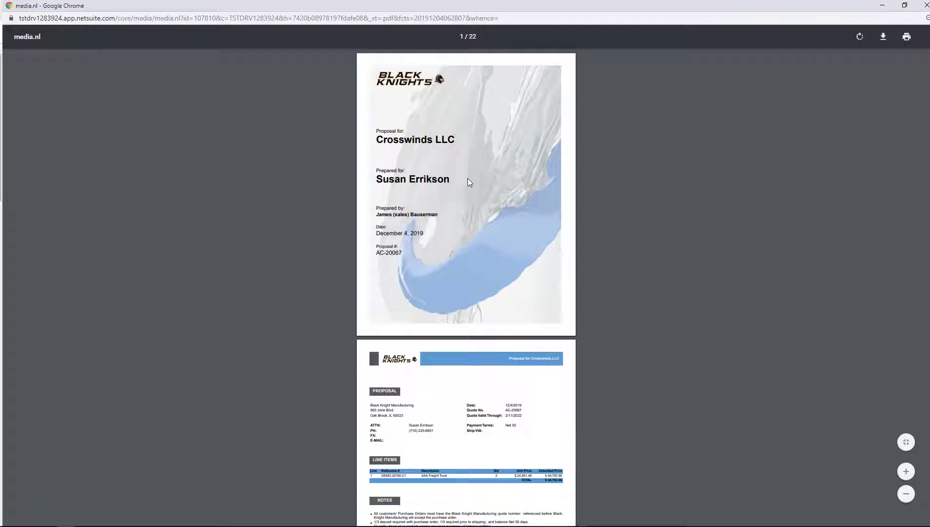
scroll("down", 3)
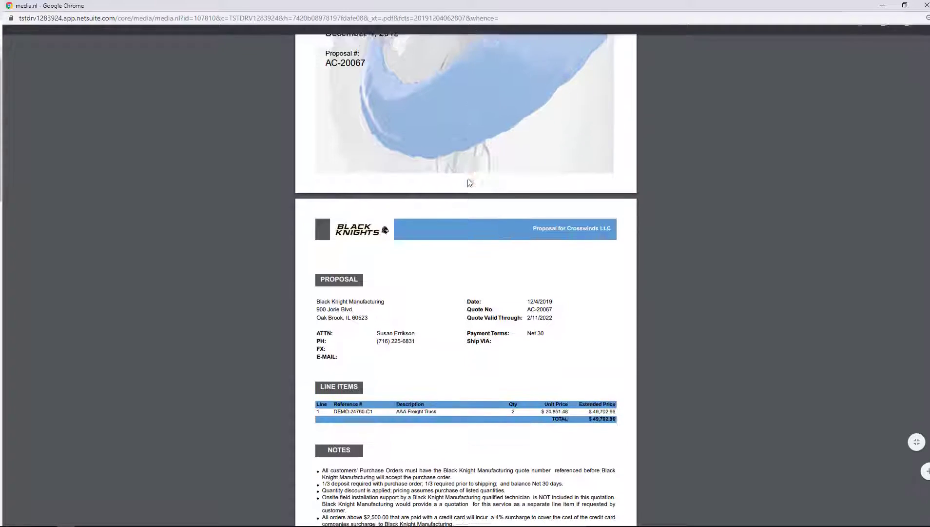
scroll("down", 3)
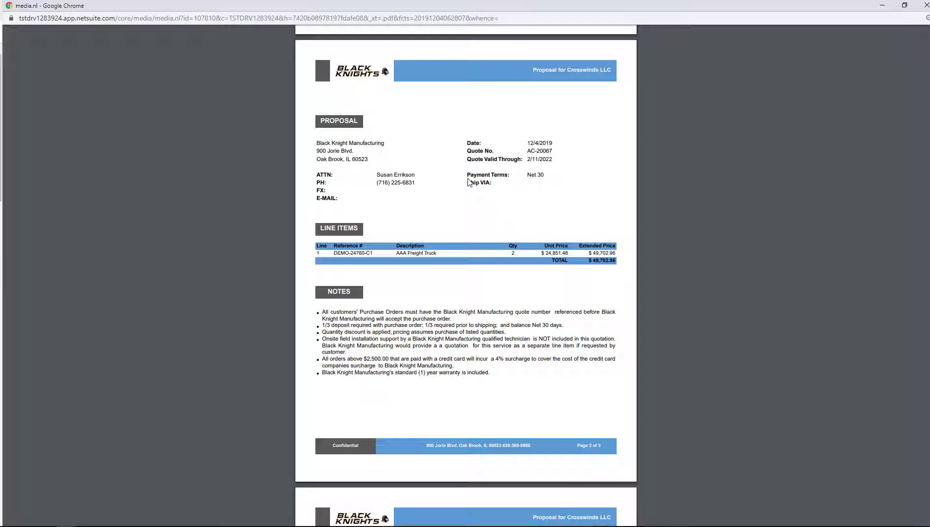
scroll("down", 3)
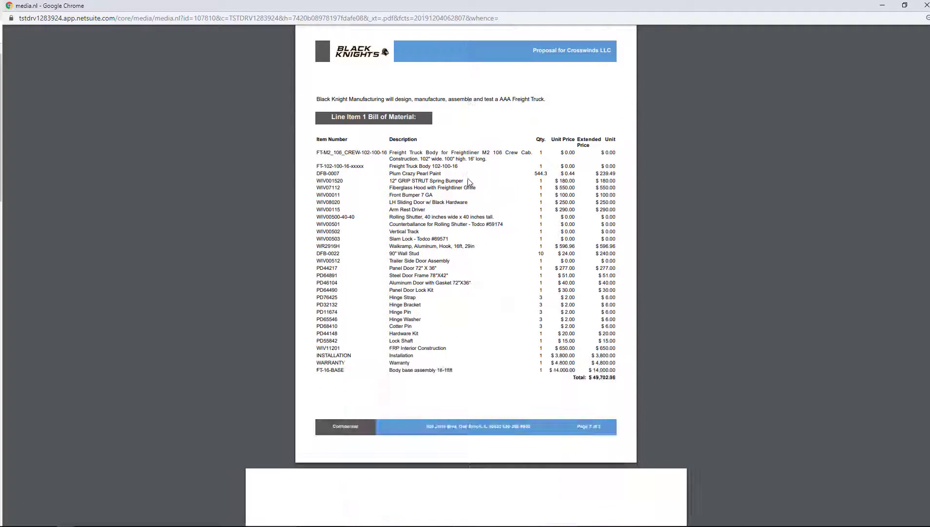
scroll("down", 3)
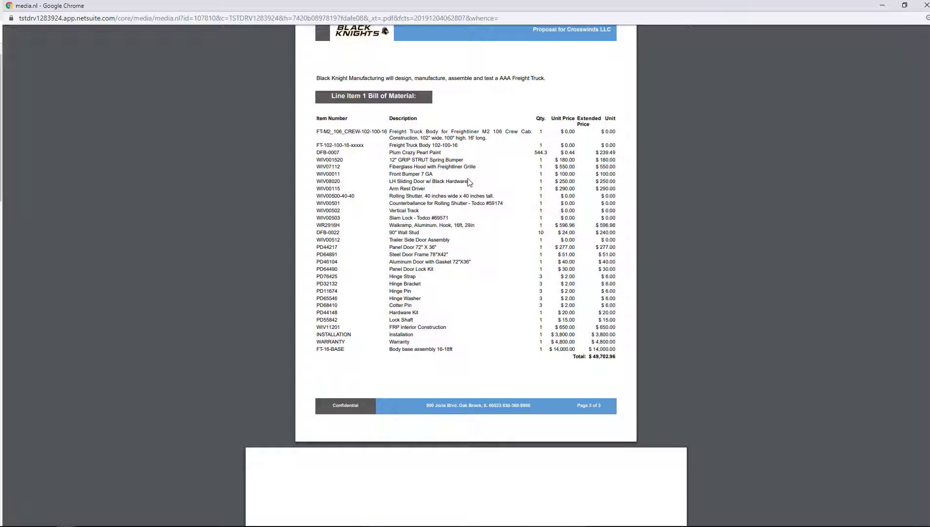
scroll("down", 3)
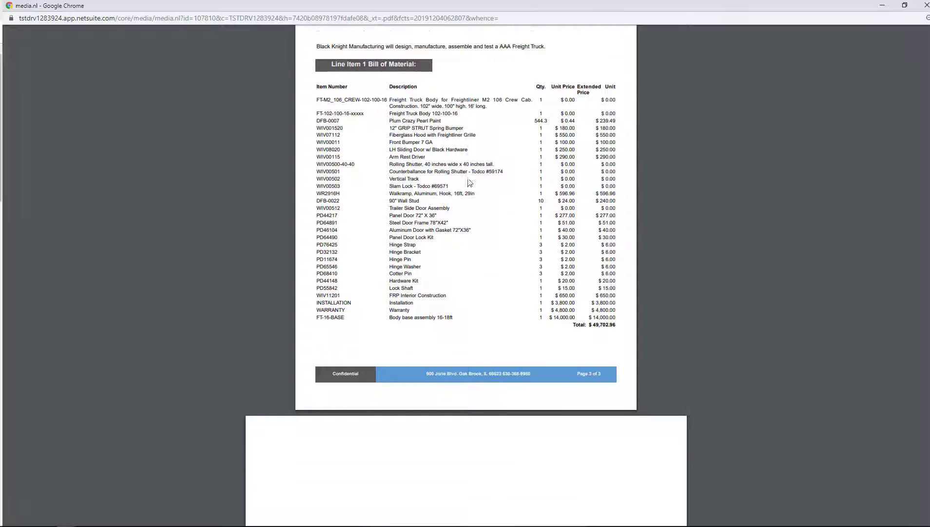
scroll("down", 3)
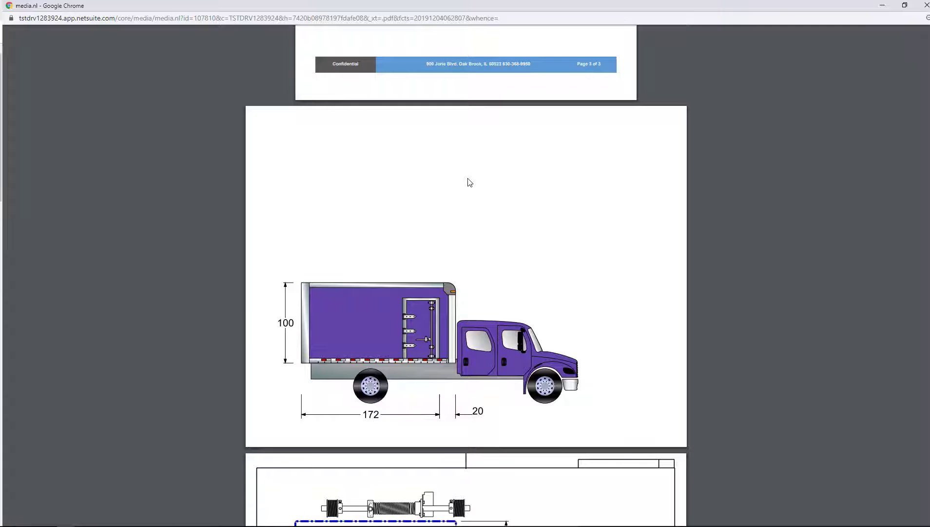
scroll("down", 3)
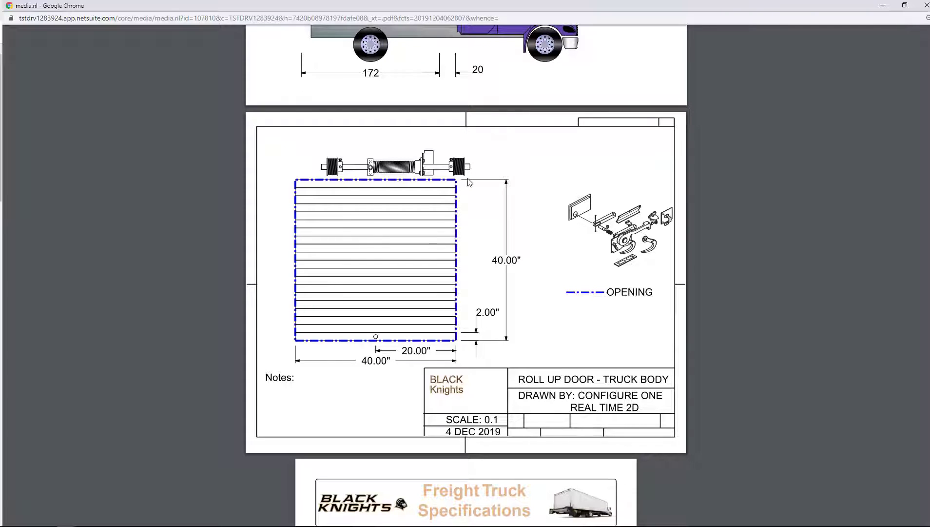
scroll("down", 3)
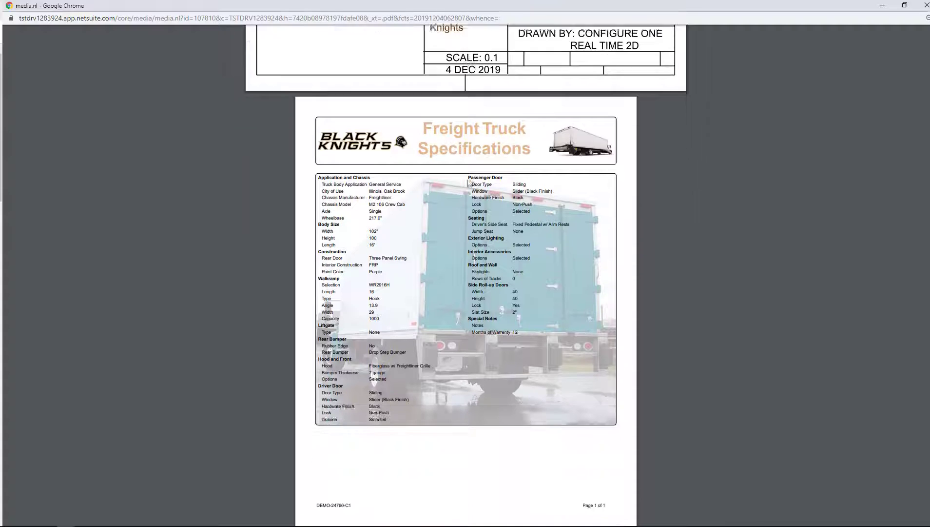
scroll("down", 3)
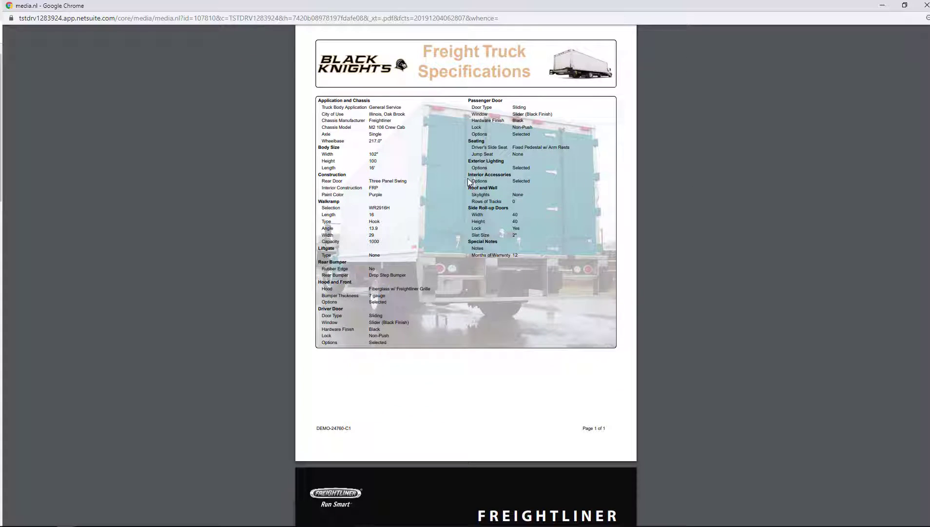
scroll("down", 3)
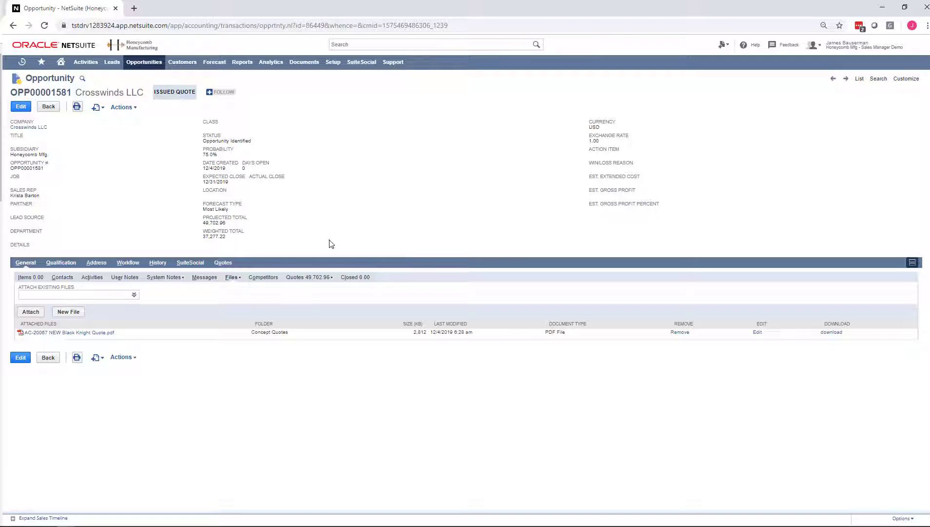
- From the opportunity's Quotes subtab, turn quote AC-20067 into sales order SLS00001405 for Crosswinds LLC
left_click(294, 277)
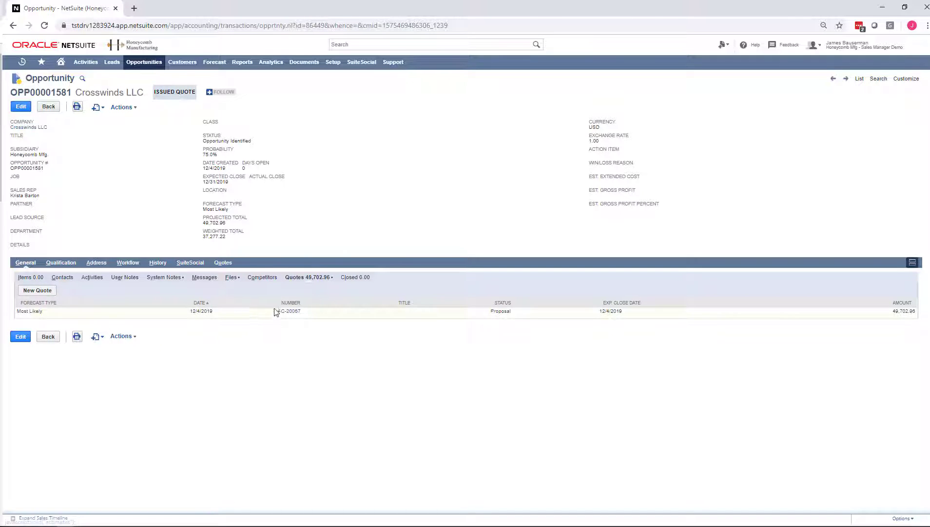
left_click(289, 311)
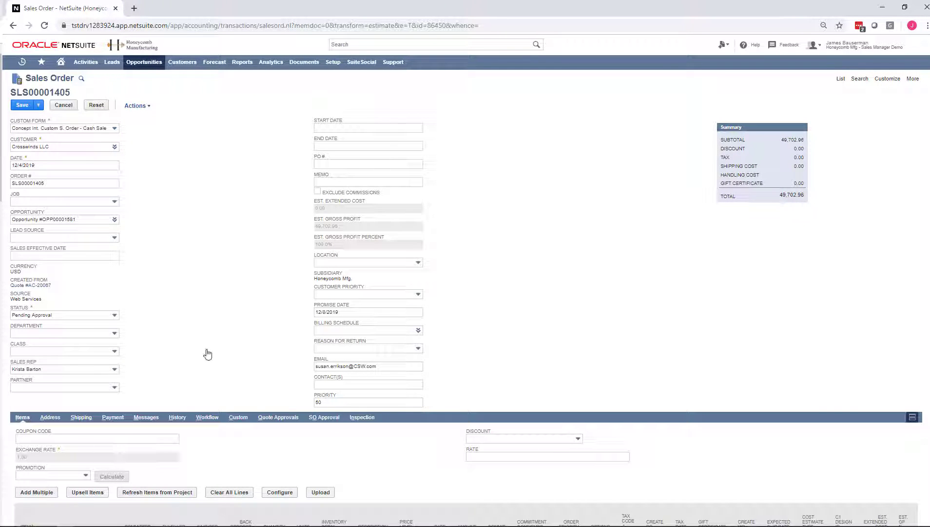
- Save sales order SLS00001405 with the two freight trucks, total $49,702.96, pending approval
scroll("down", 3)
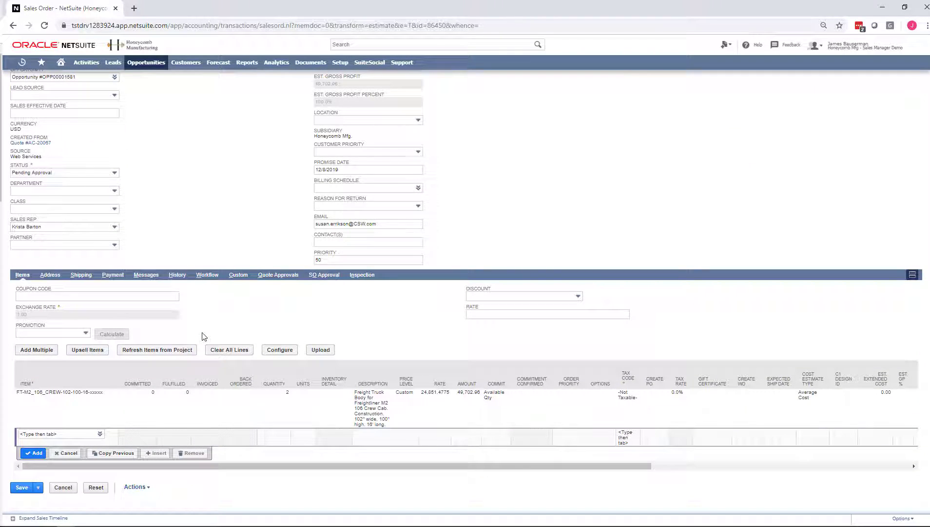
left_click(21, 487)
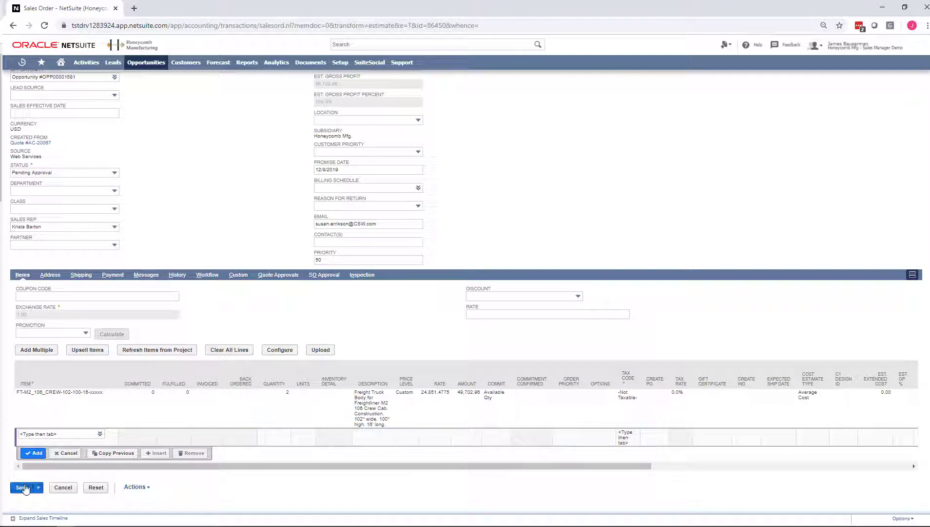
left_click(23, 486)
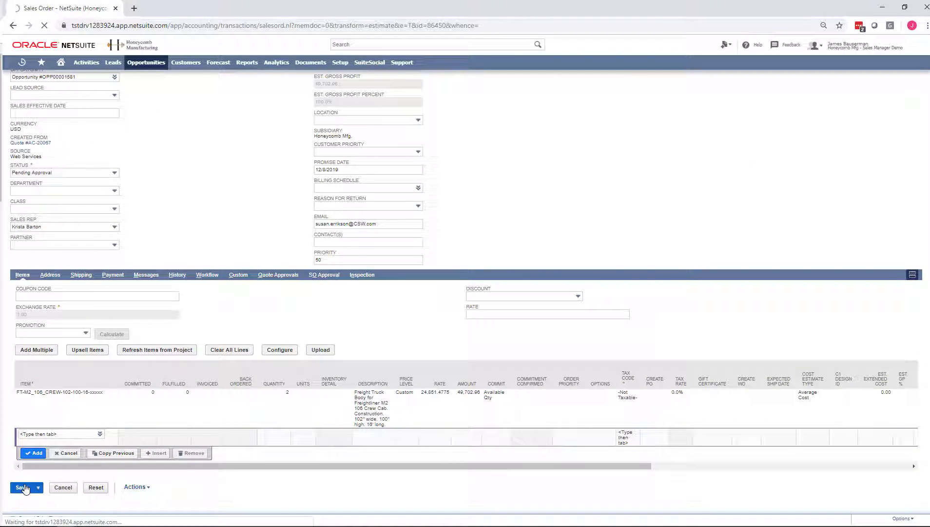
left_click(22, 487)
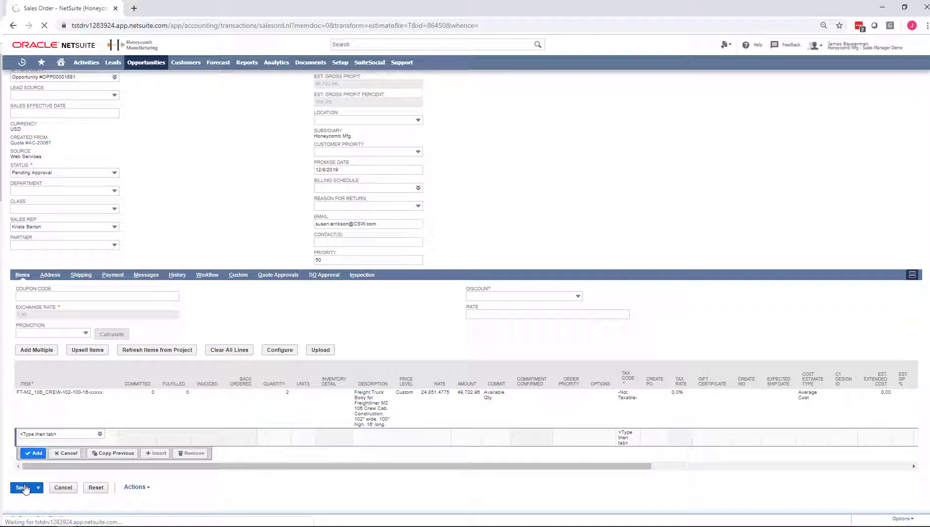
left_click(19, 486)
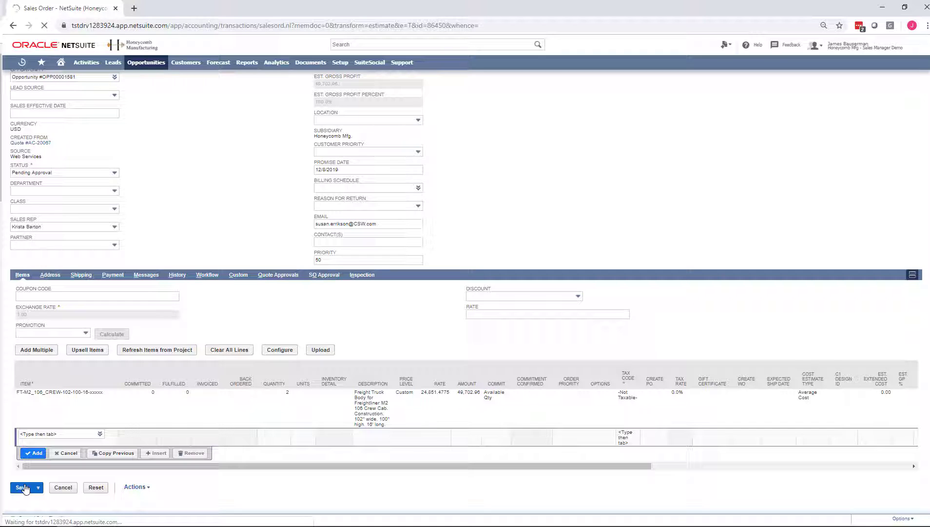
left_click(22, 486)
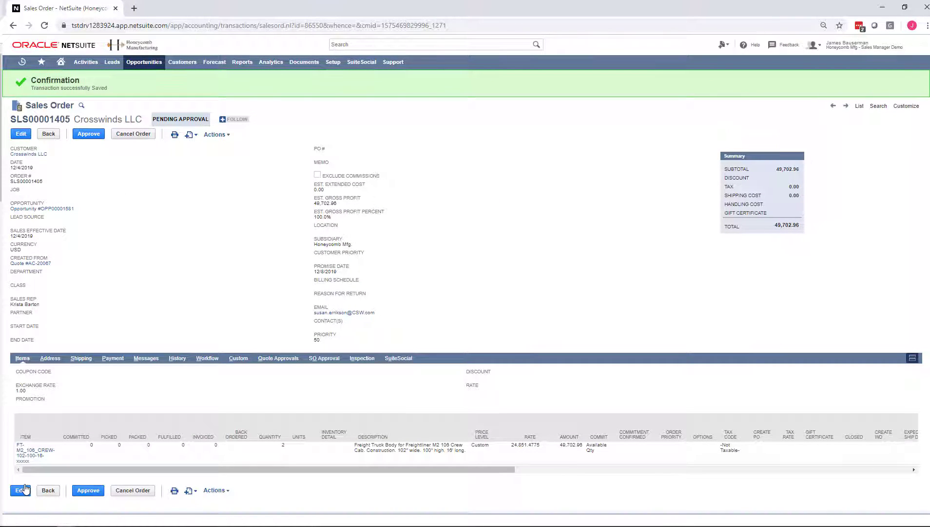